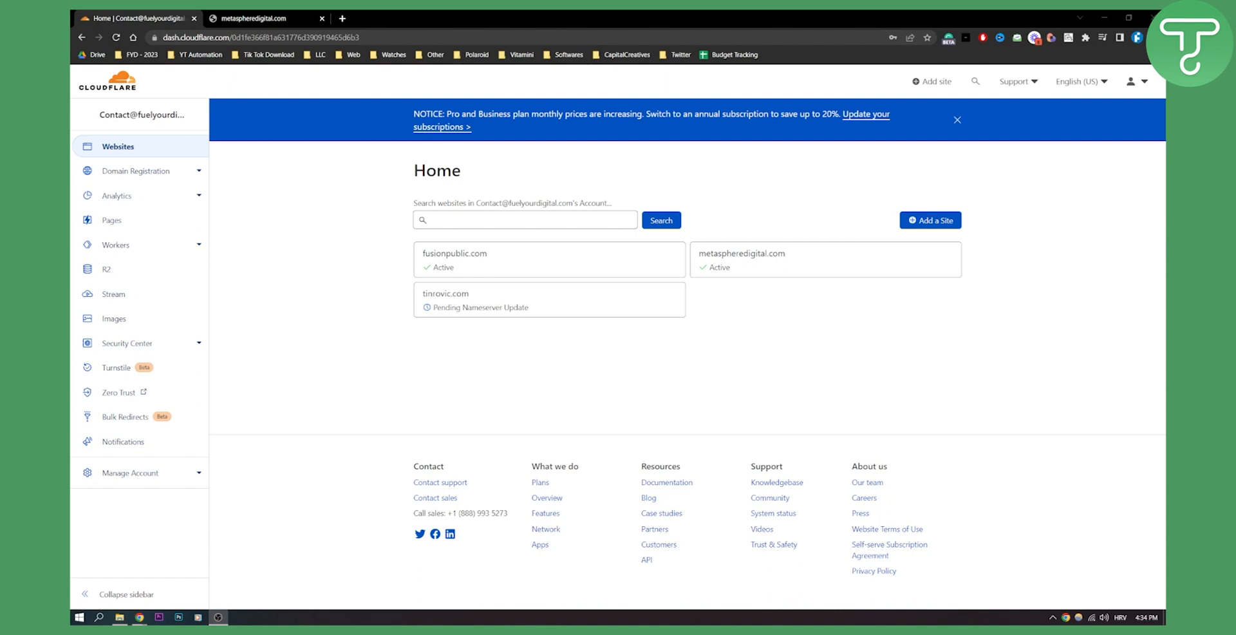
mouse_move(838, 533)
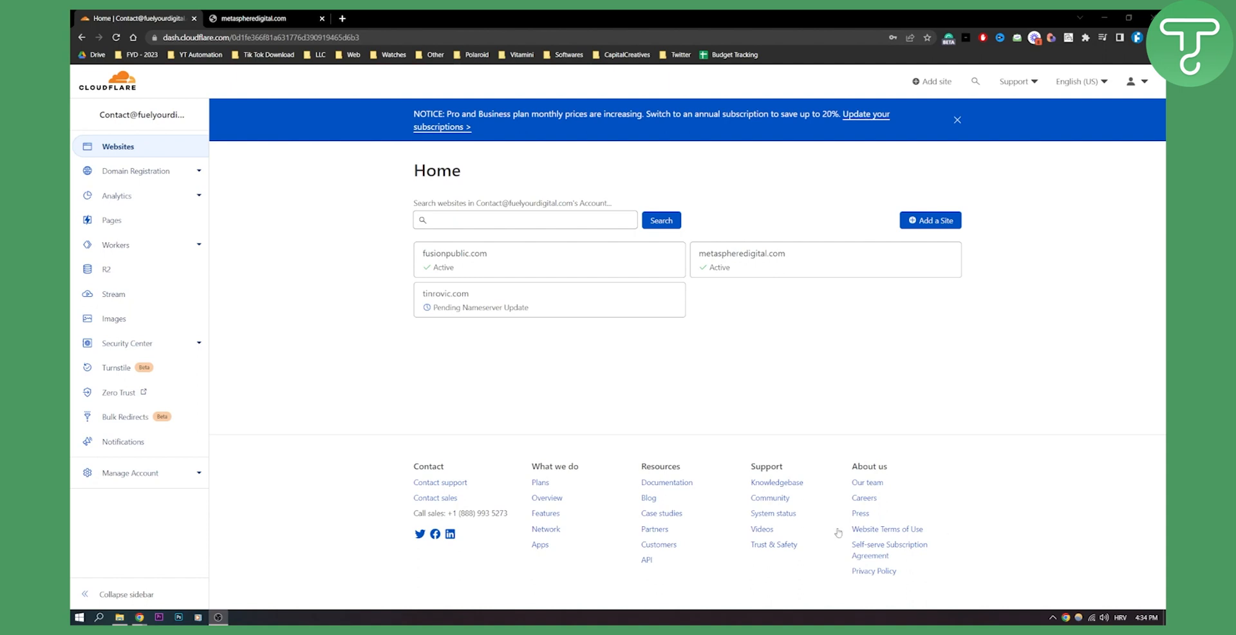
mouse_move(371, 369)
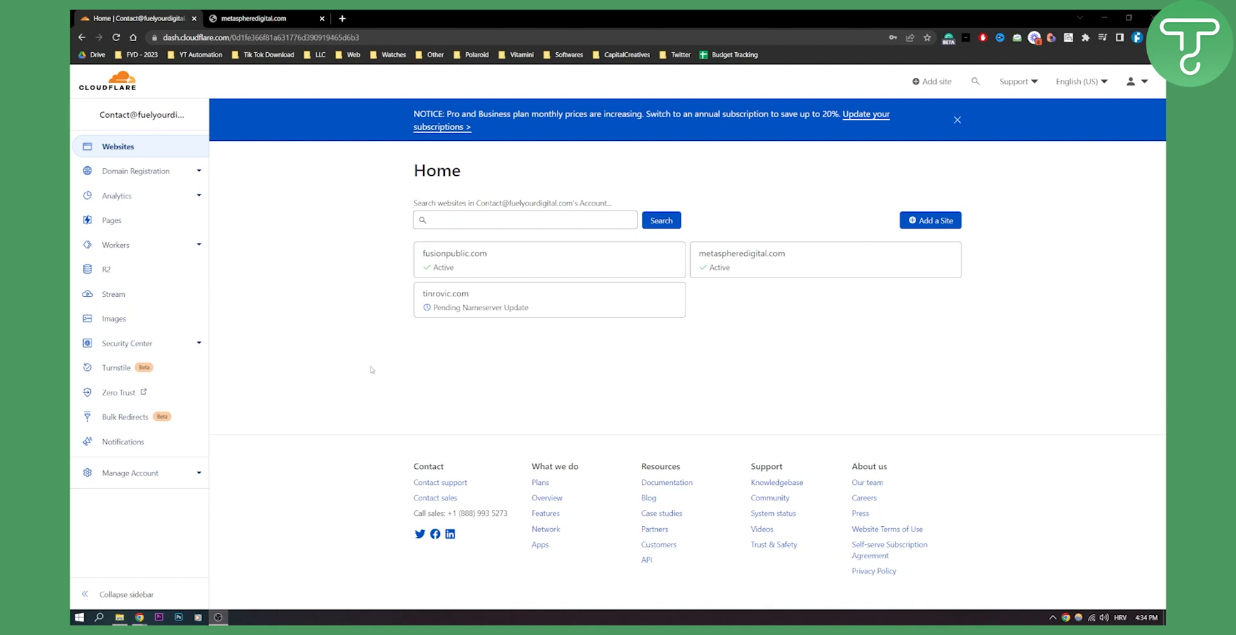
mouse_move(359, 297)
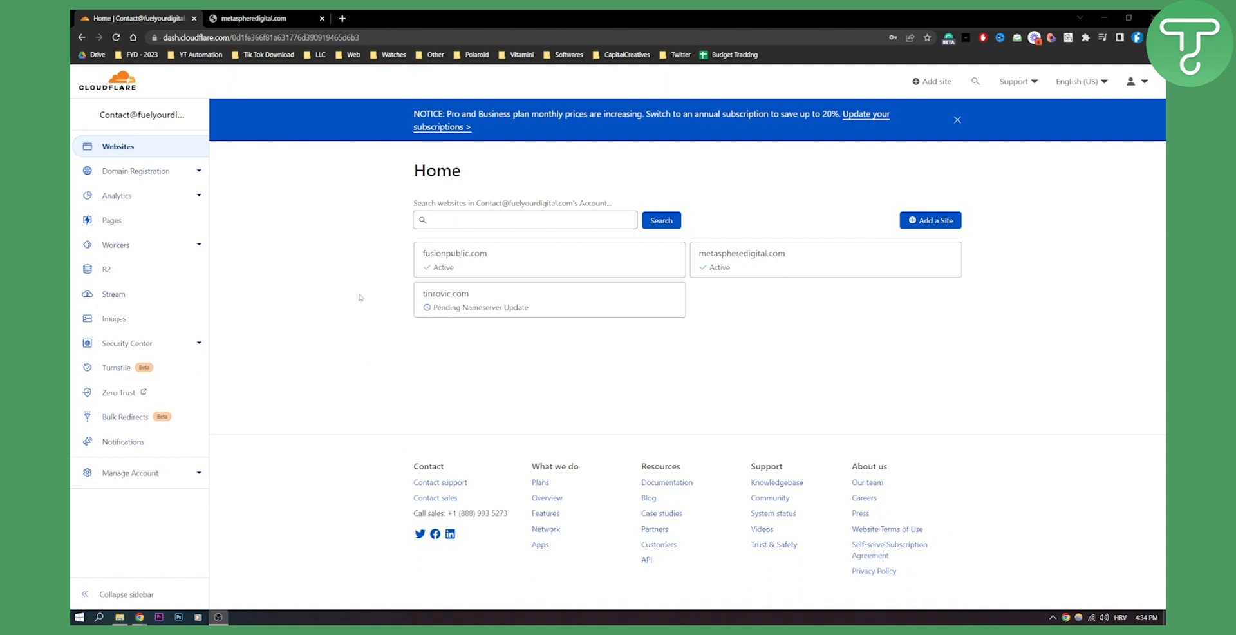
mouse_move(983, 215)
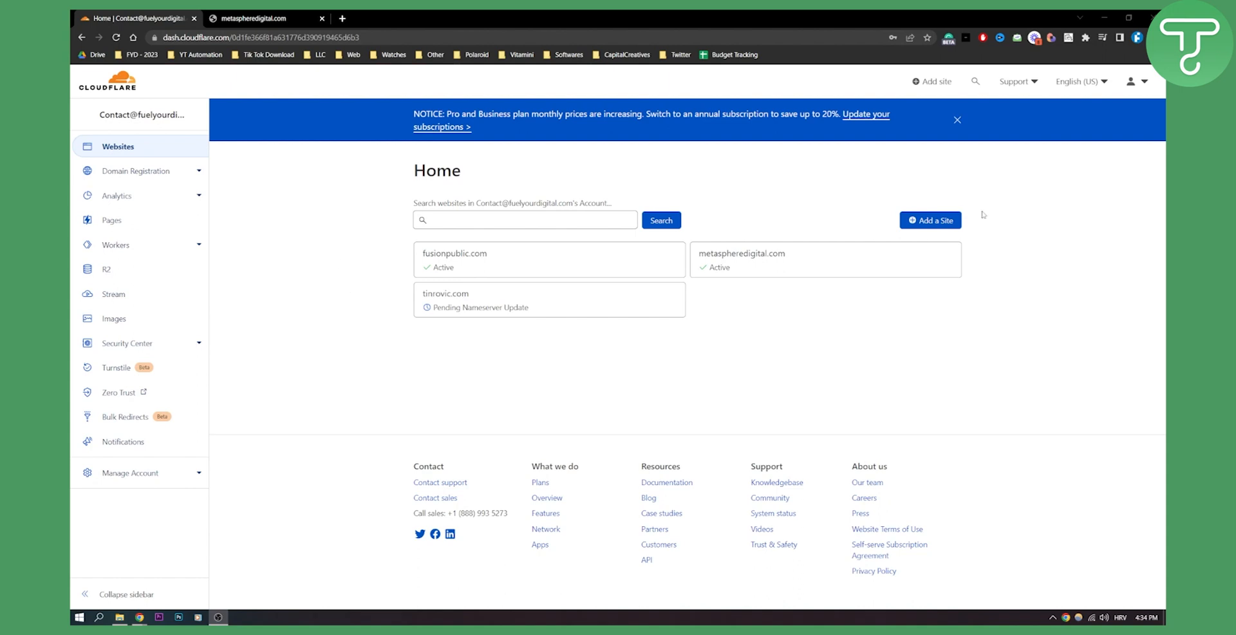
Return from Add a site to the websites list and open the fusionpublic.com dashboard
left_click(929, 220)
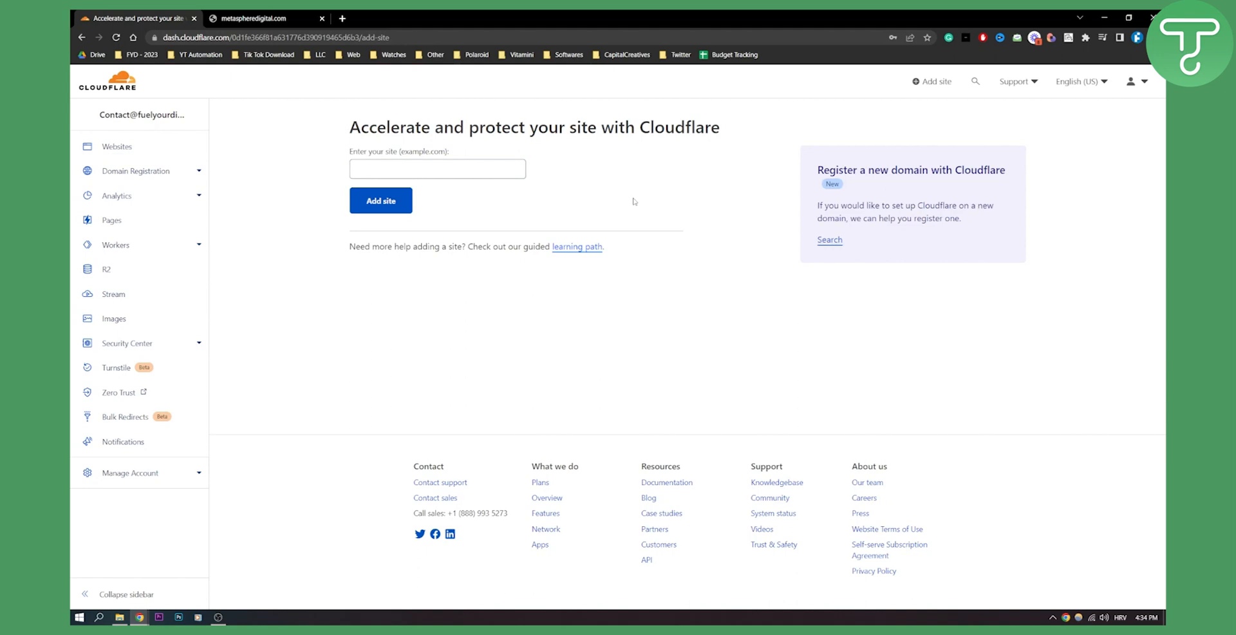
mouse_move(557, 187)
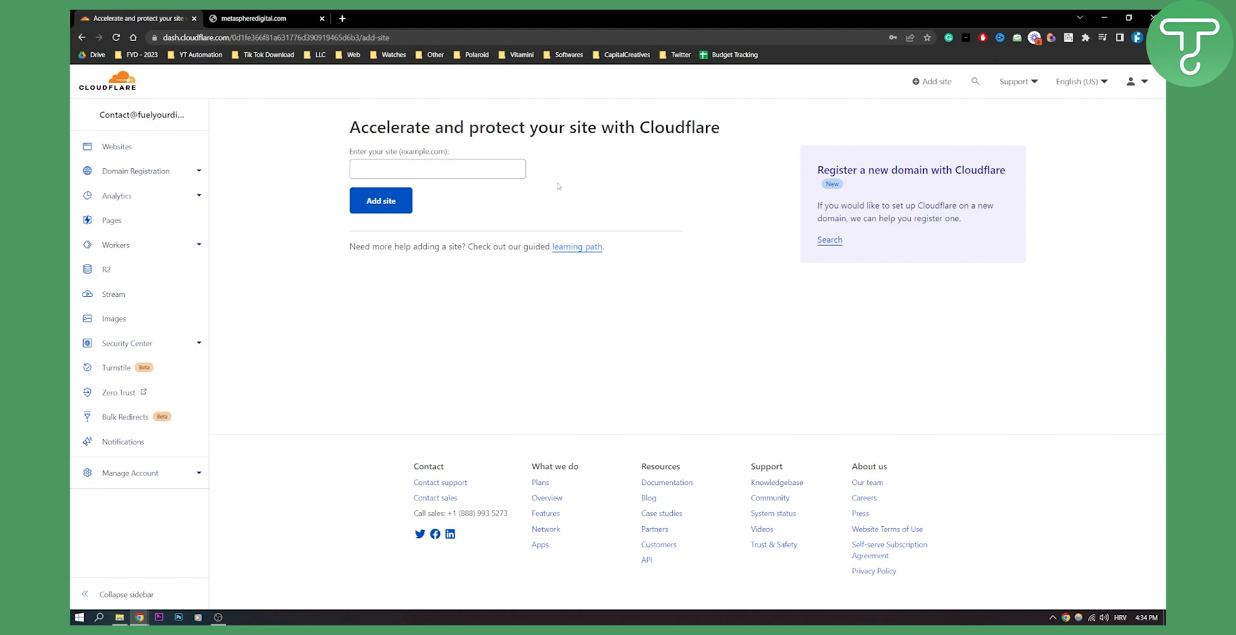
mouse_move(125, 89)
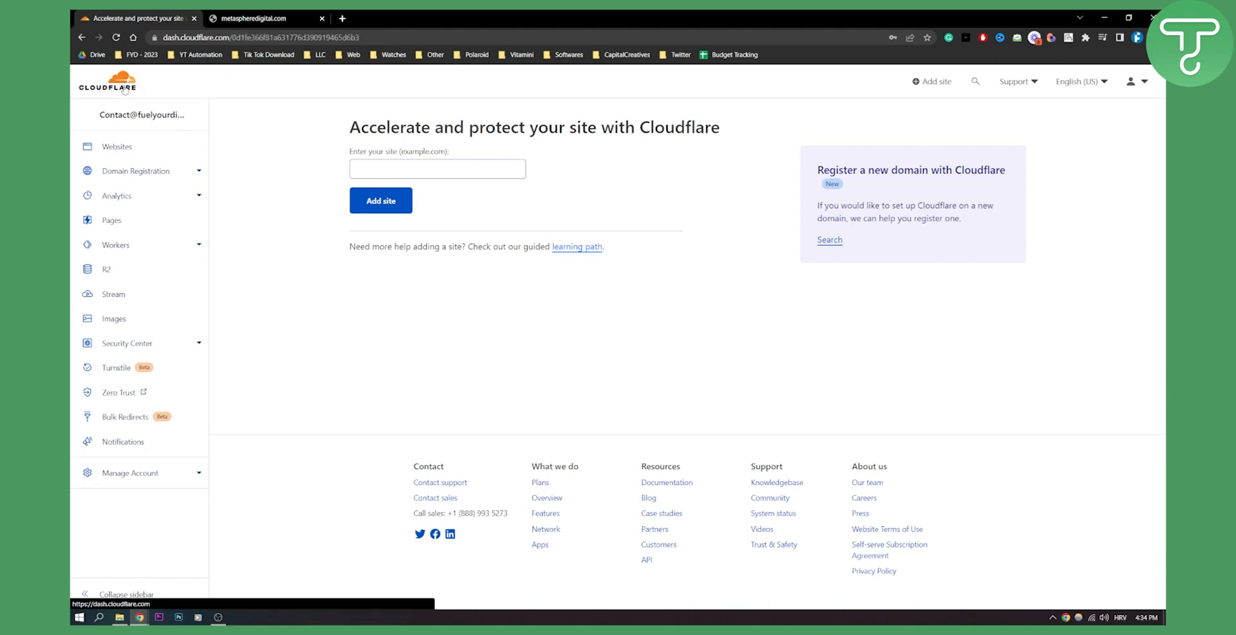
left_click(117, 146)
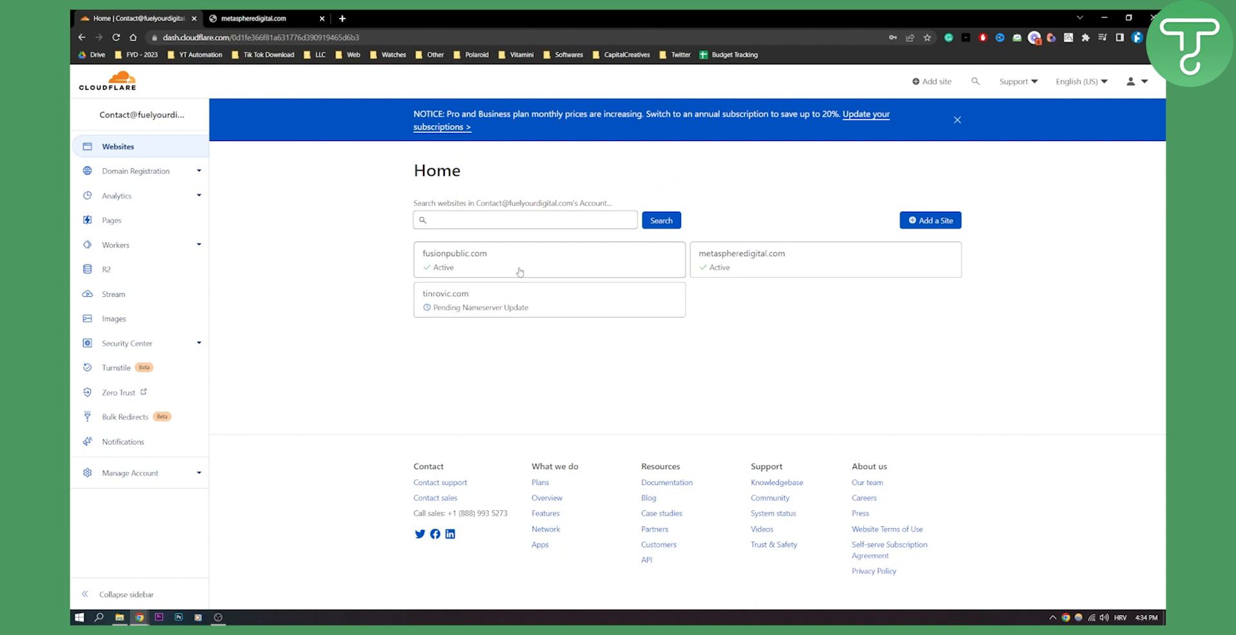
left_click(519, 267)
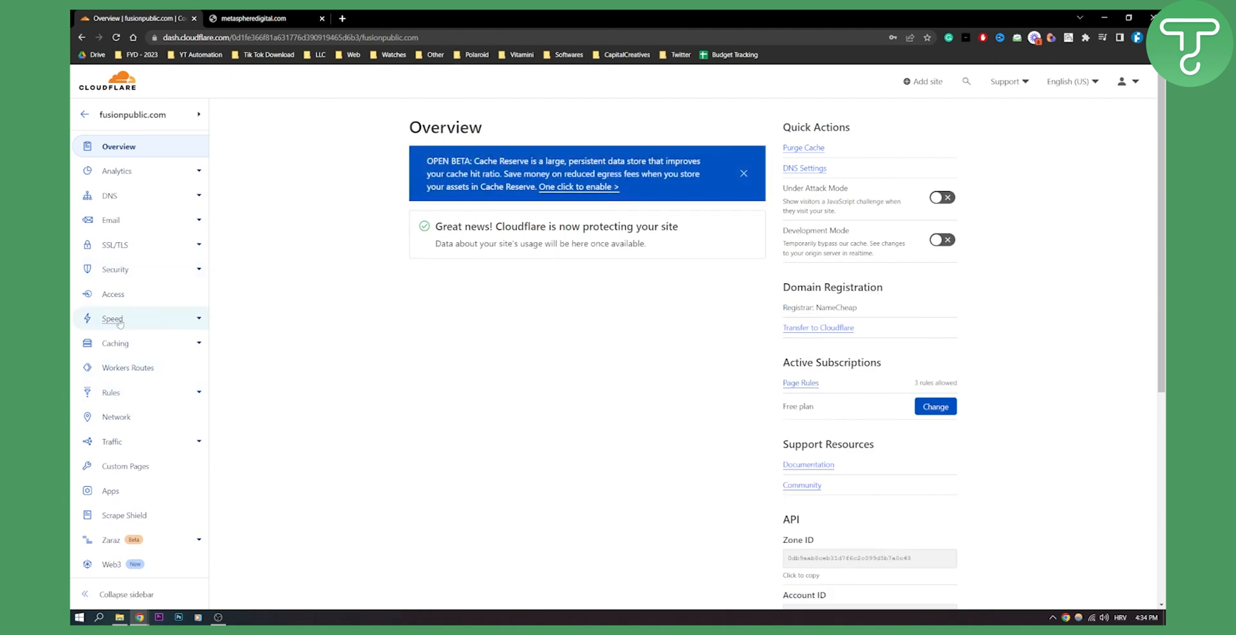
Run a speed test from the Speed overview, which fails with status 404
left_click(112, 318)
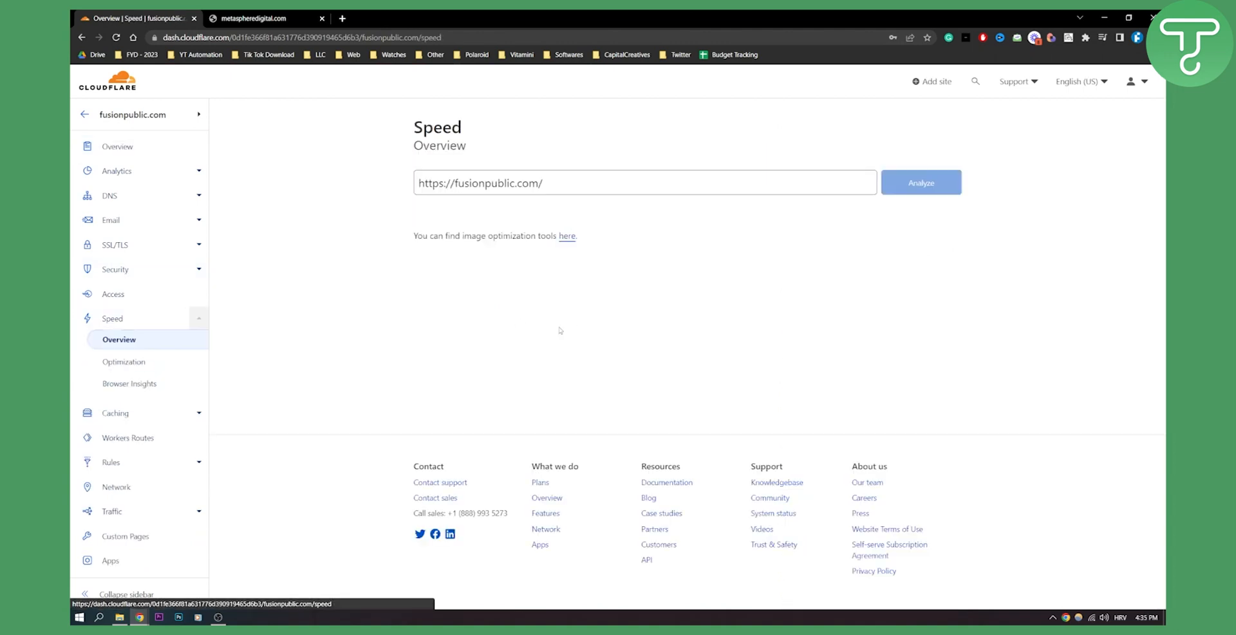
left_click(919, 181)
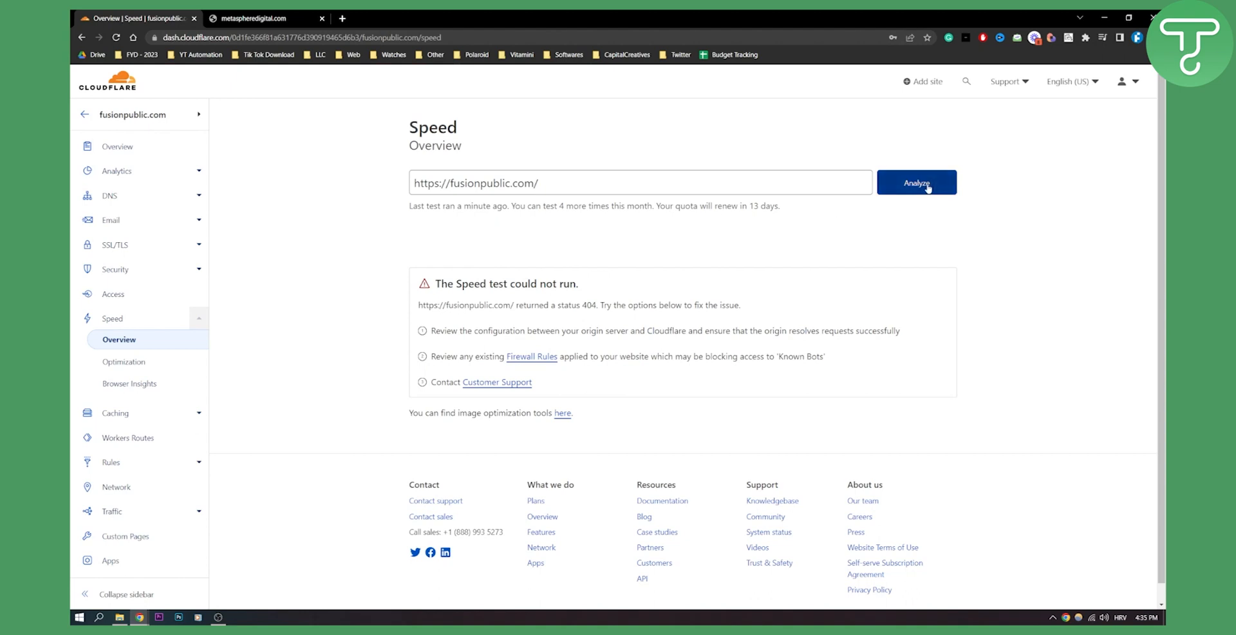
mouse_move(815, 216)
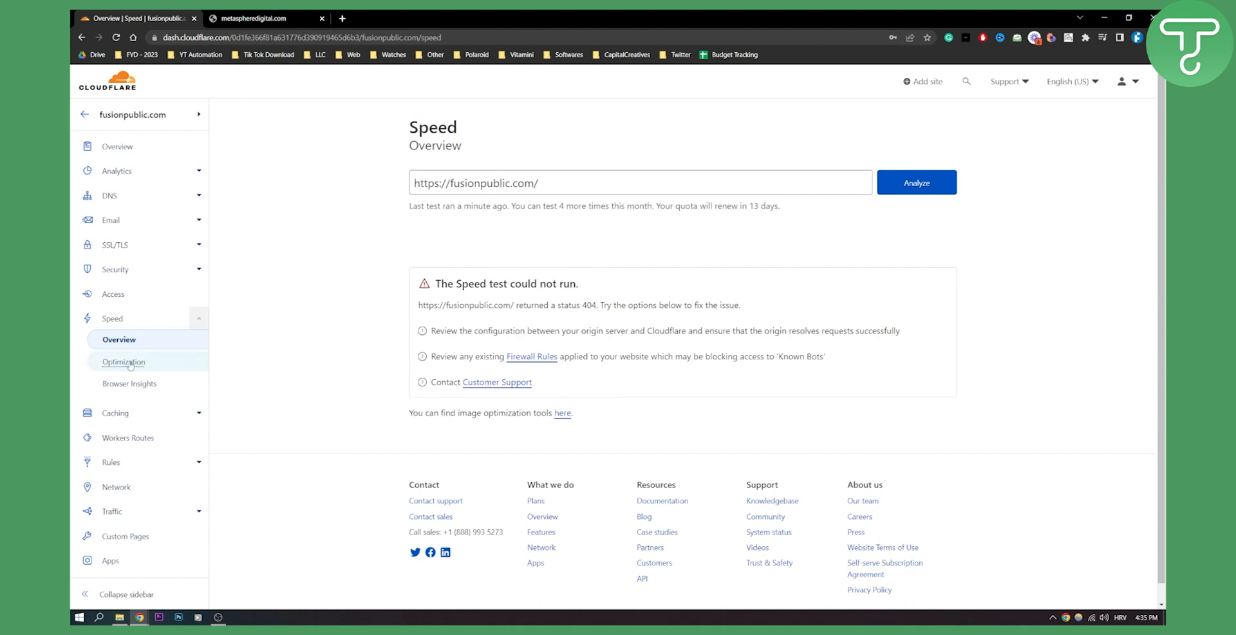
Review Speed > Optimization settings showing Auto Minify (JS, CSS, HTML) enabled
left_click(124, 360)
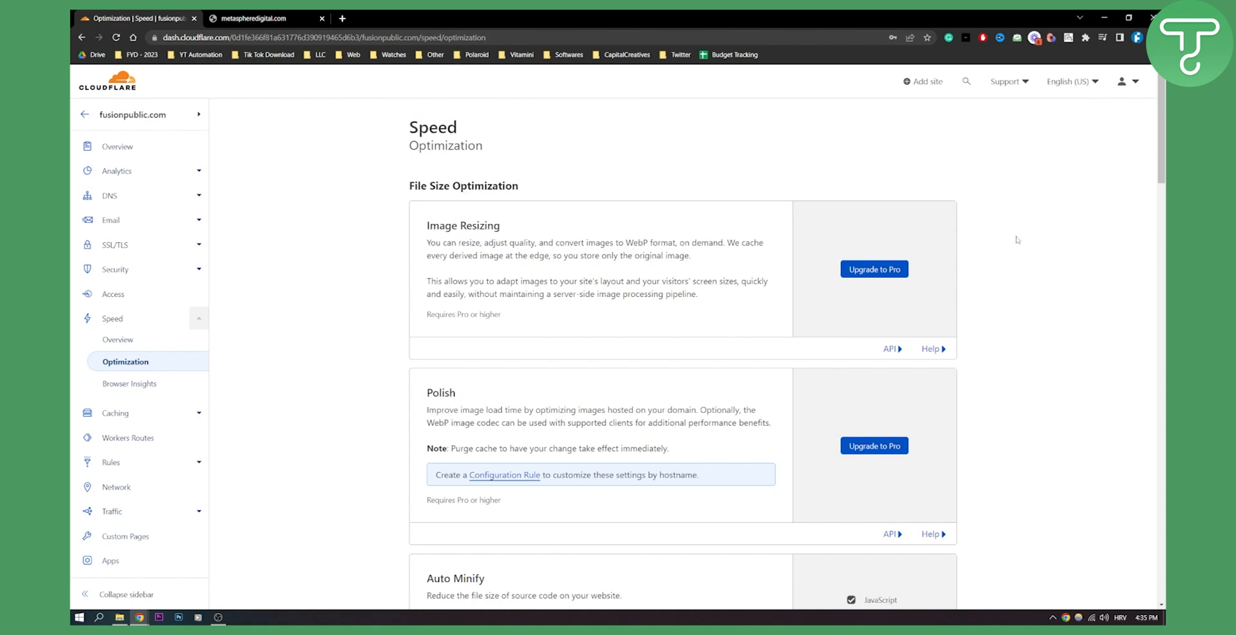
scroll("down", 3)
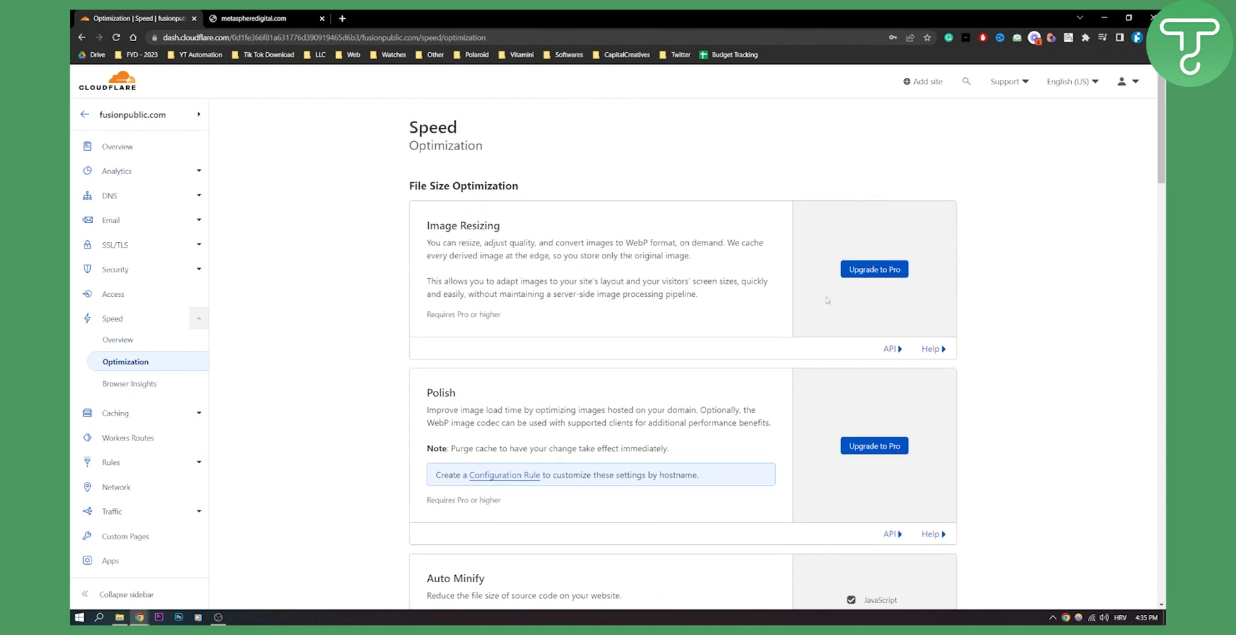
scroll("down", 3)
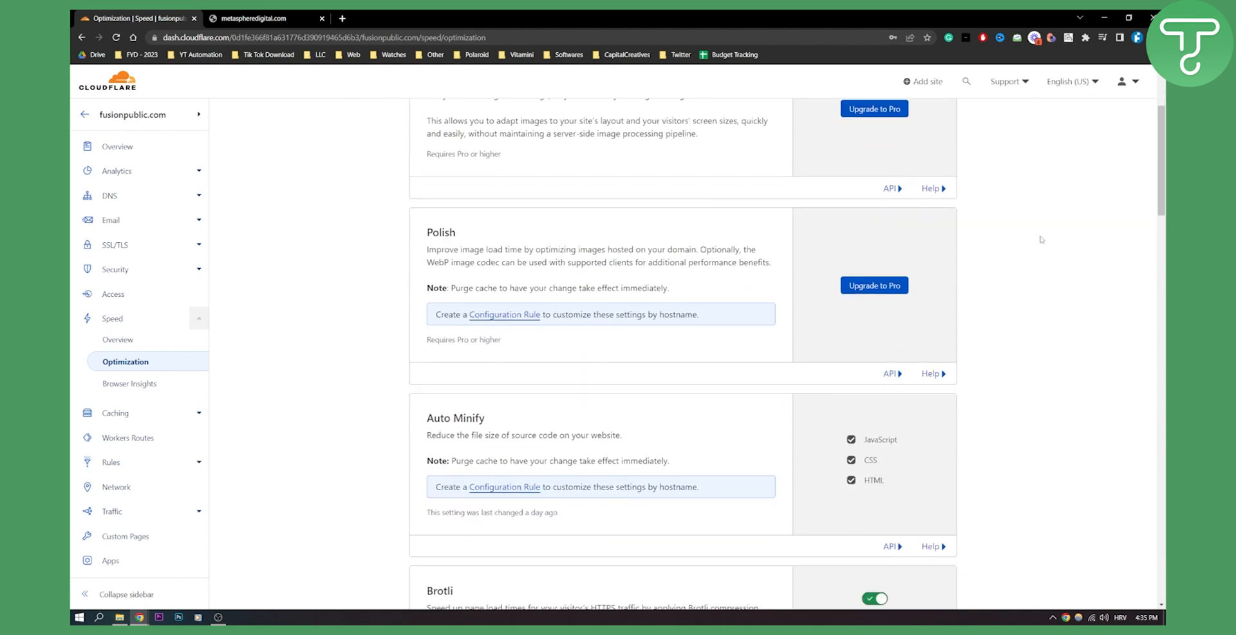
scroll("down", 3)
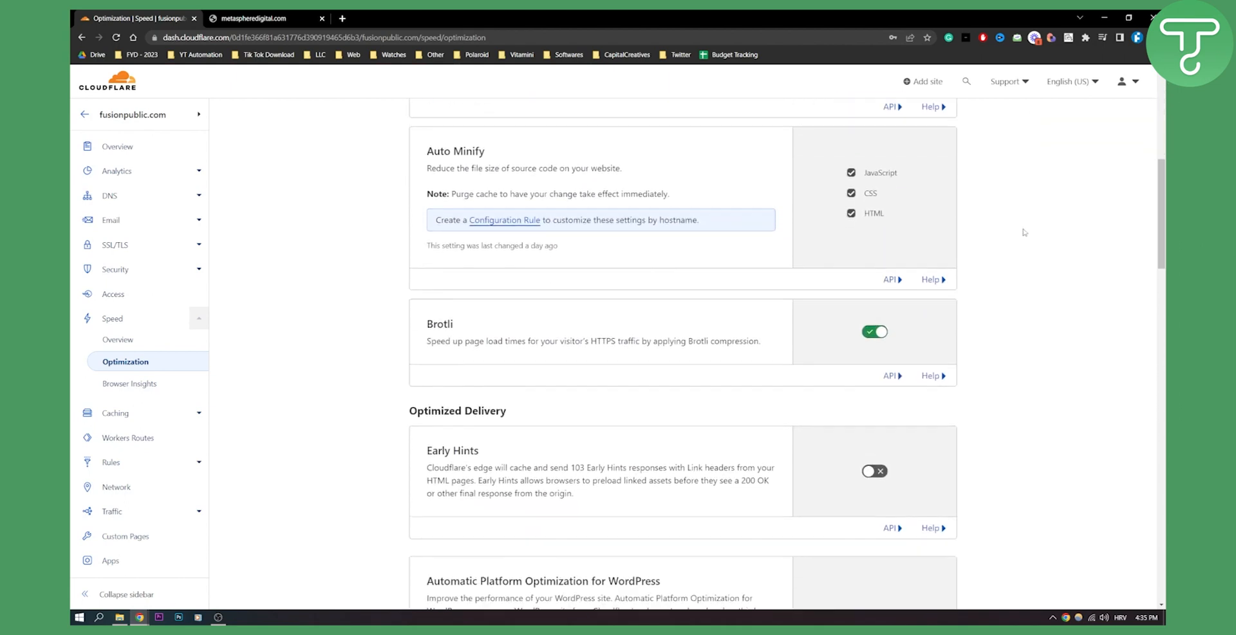
scroll("down", 3)
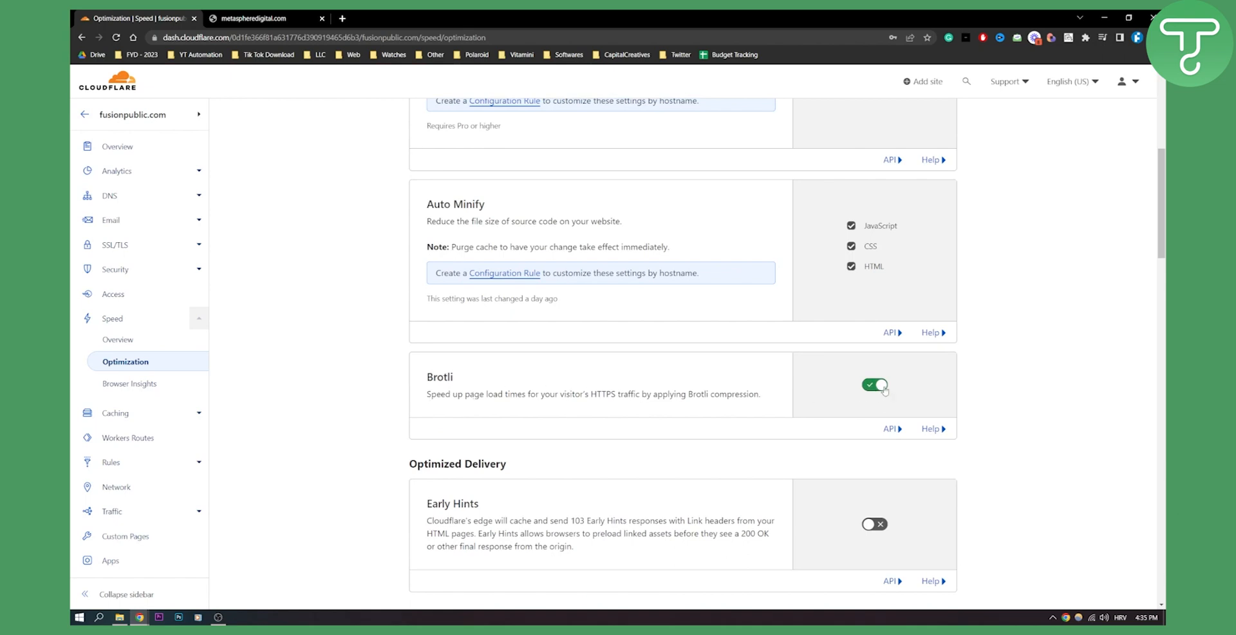
scroll("up", 3)
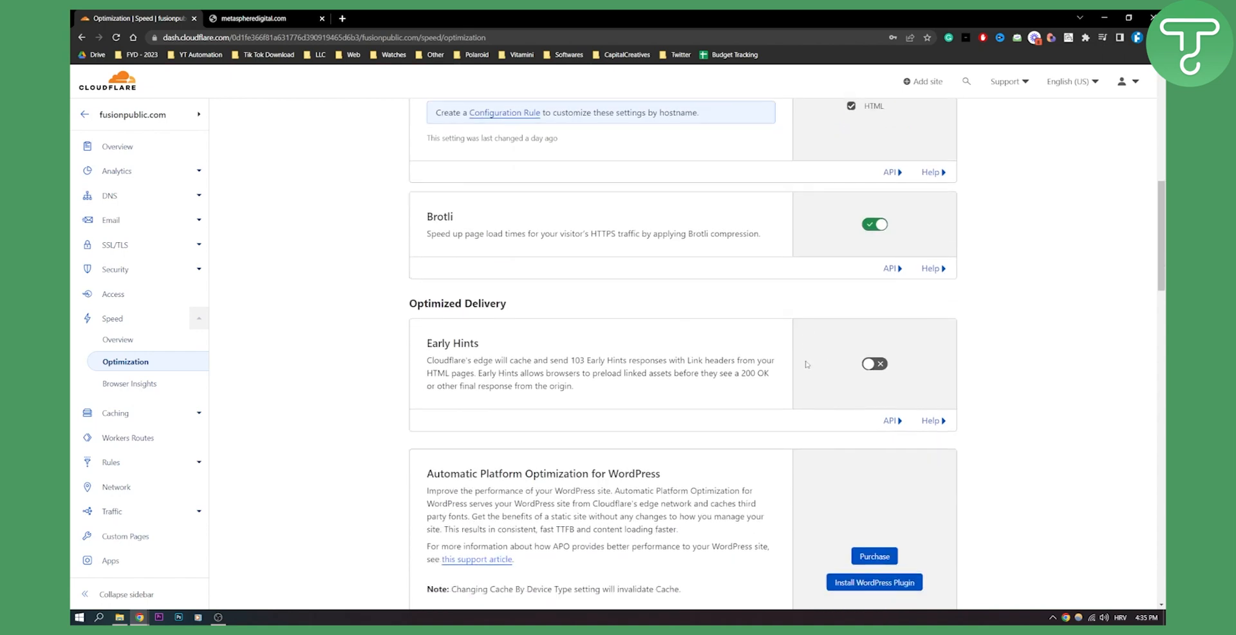
Scroll further through the optimization settings to confirm Brotli is enabled
scroll("down", 3)
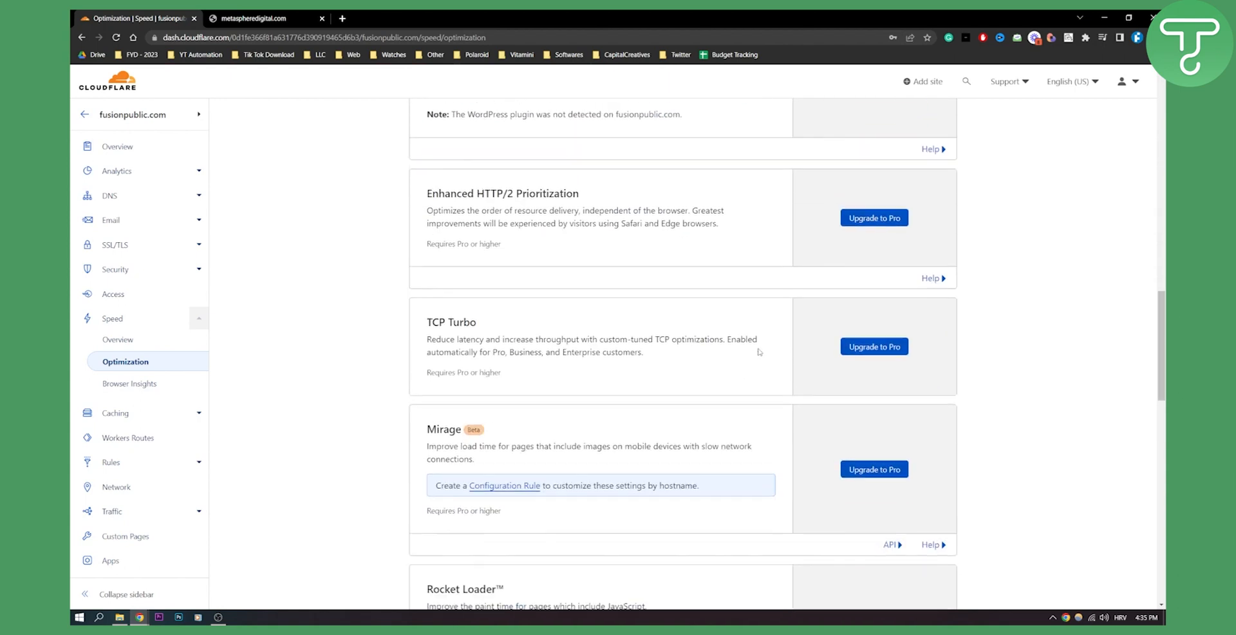
scroll("down", 3)
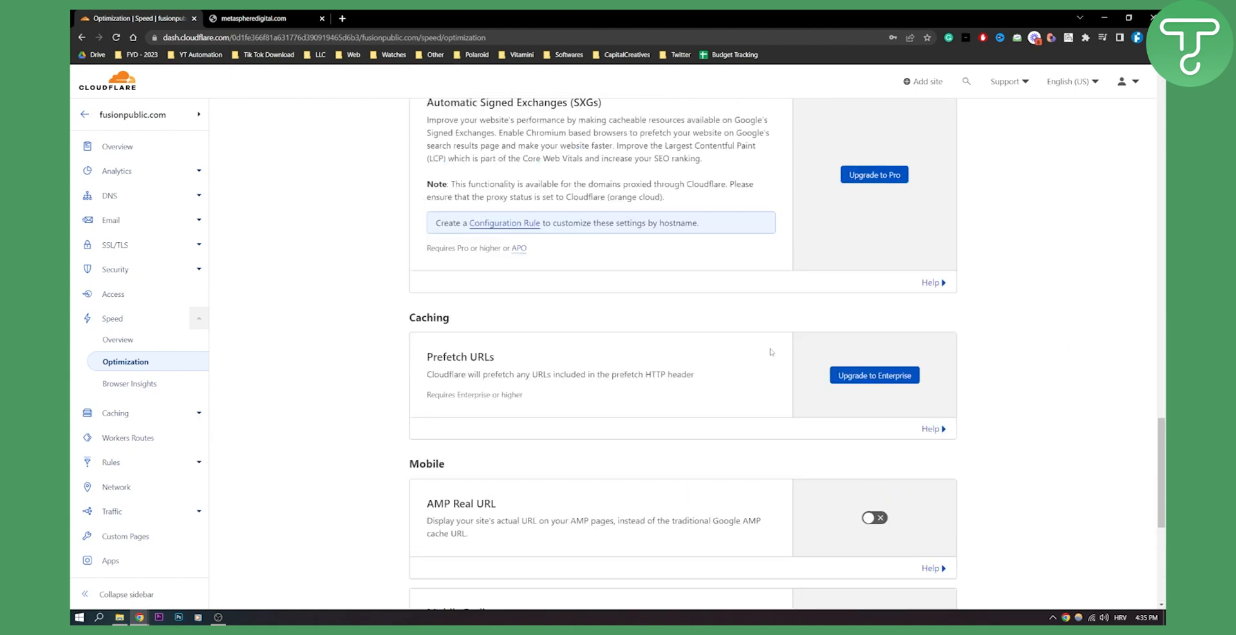
scroll("down", 3)
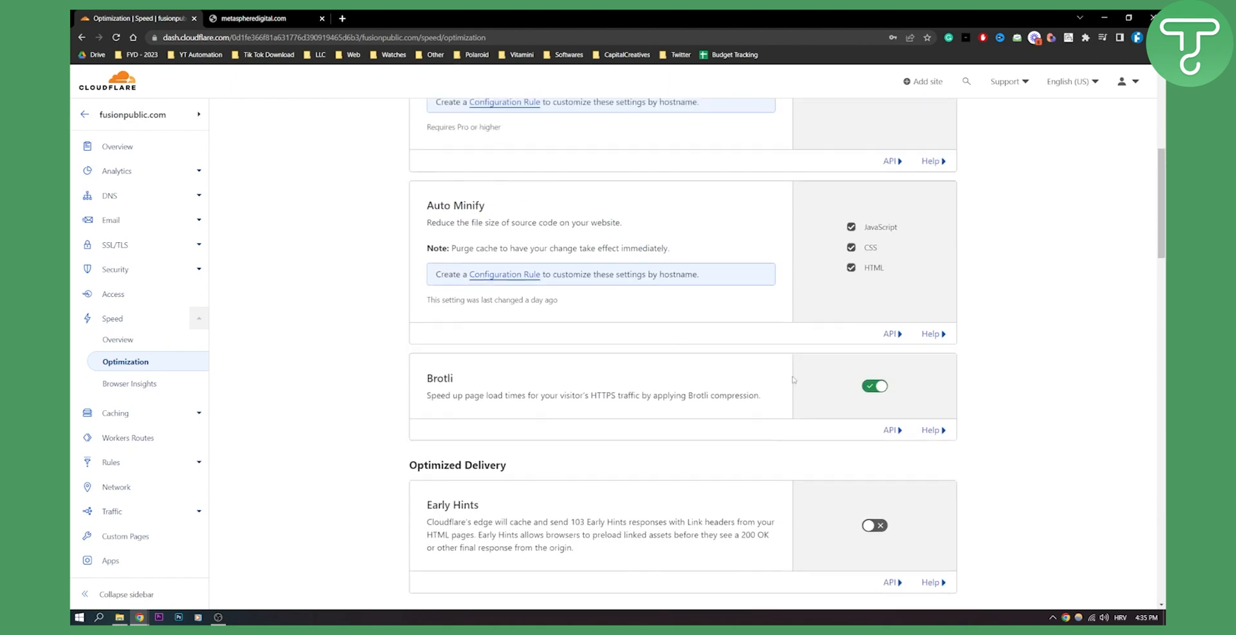
scroll("up", 3)
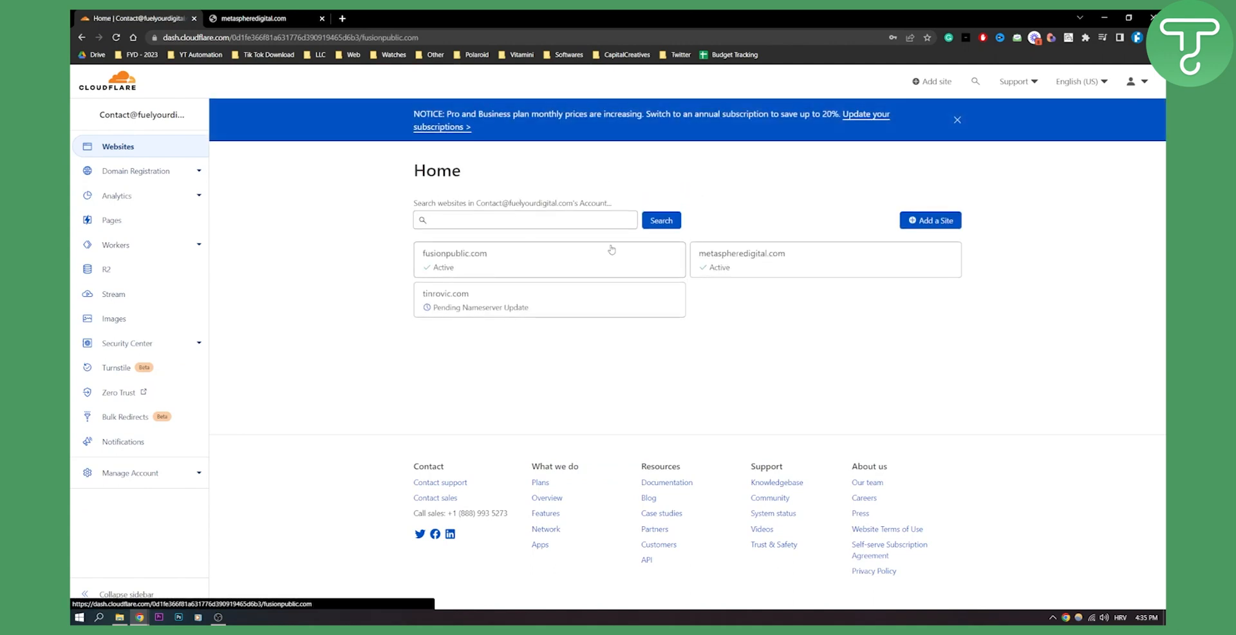
left_click(957, 120)
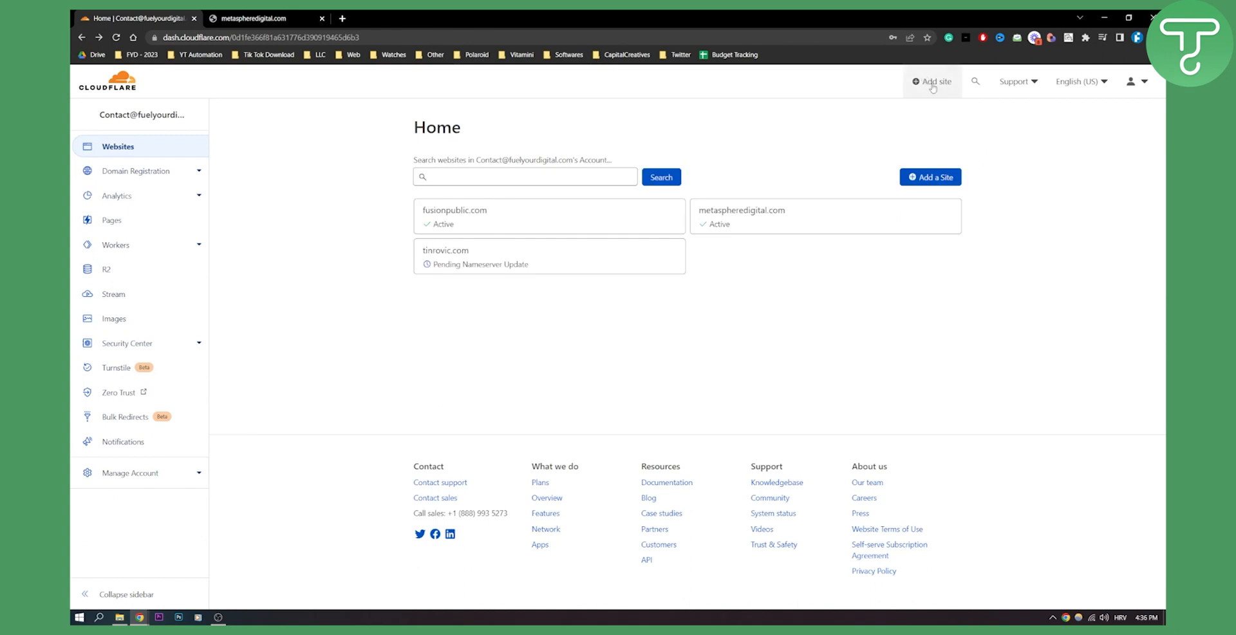
left_click(932, 81)
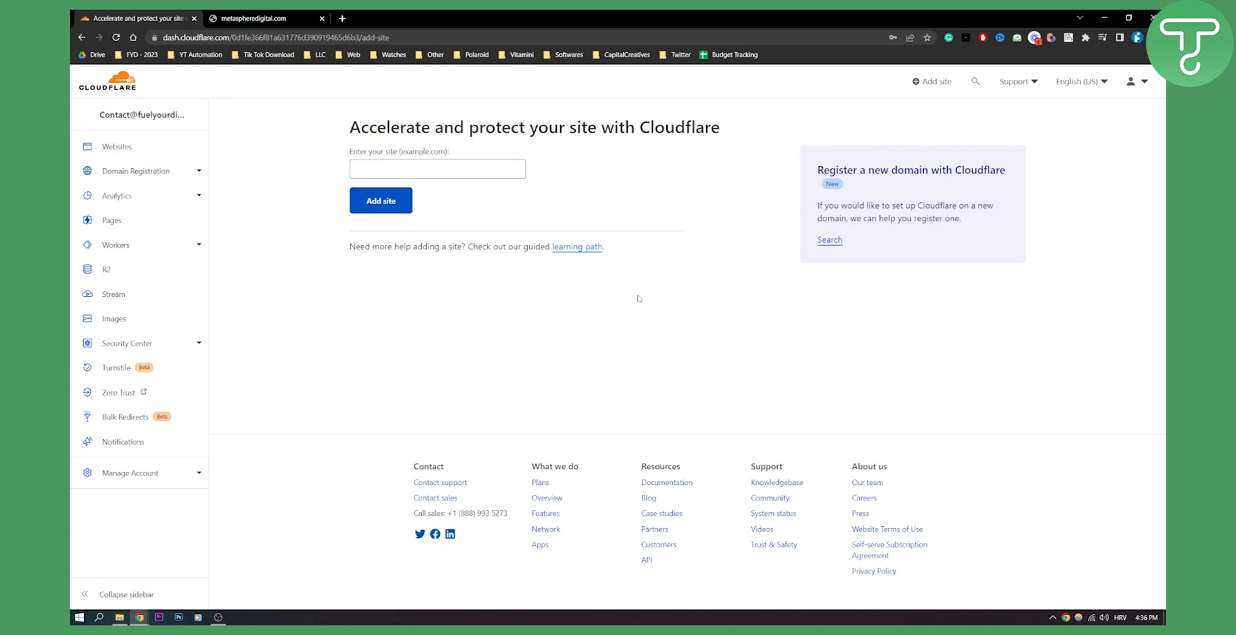
mouse_move(631, 286)
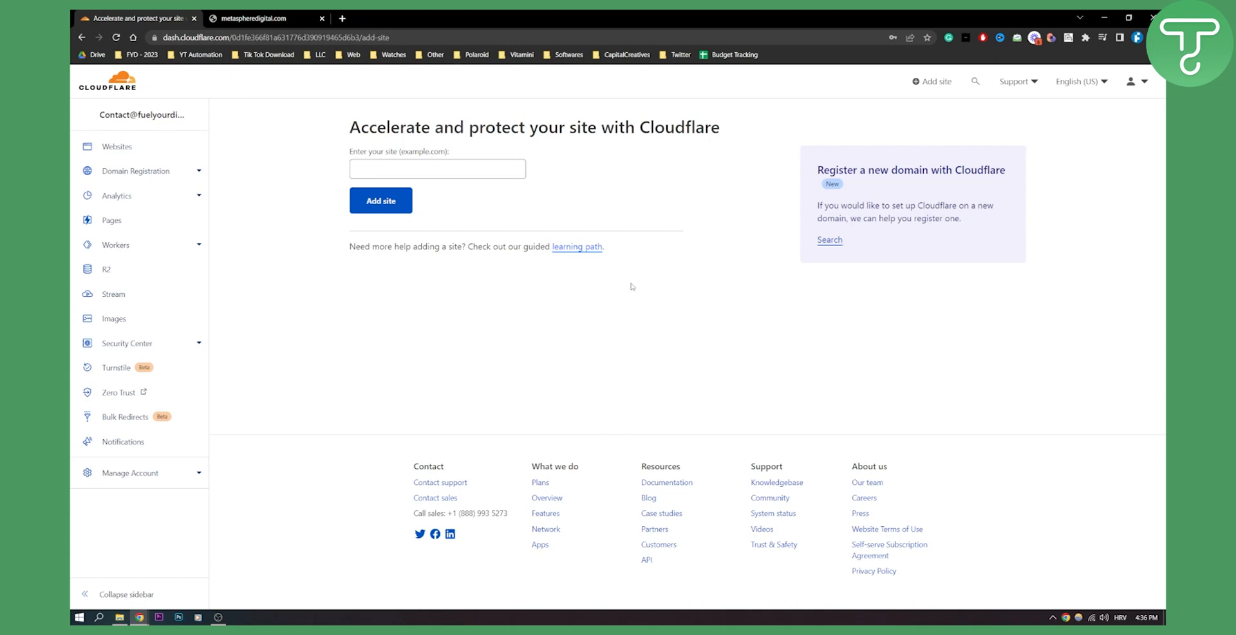
mouse_move(500, 257)
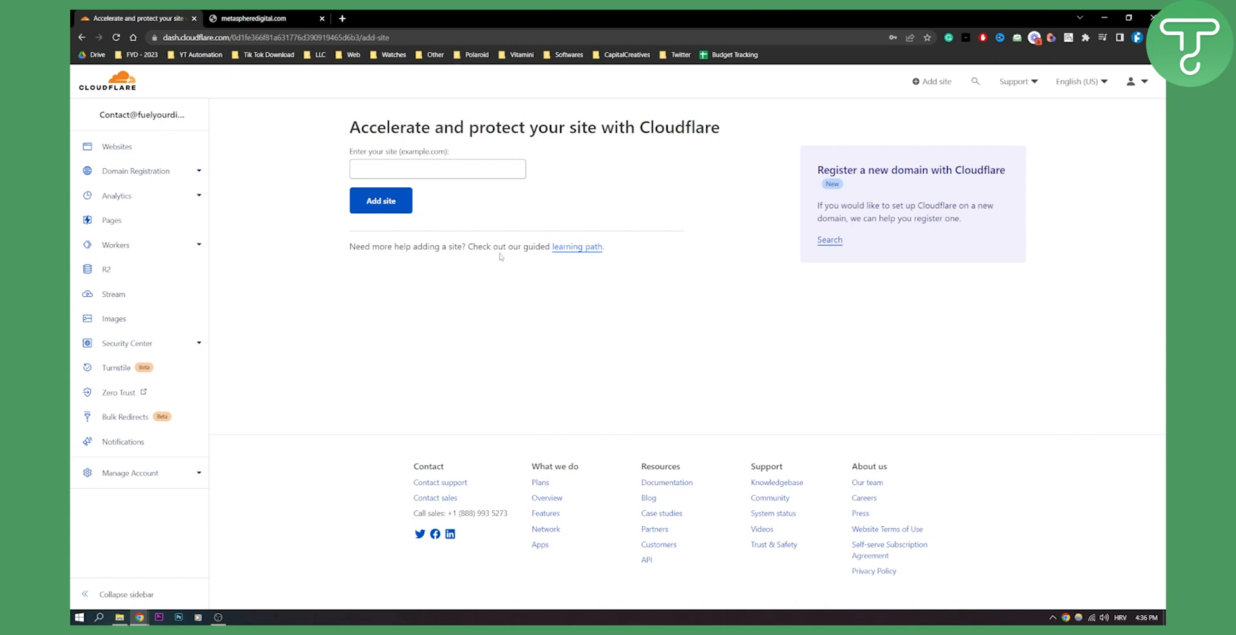
mouse_move(540, 295)
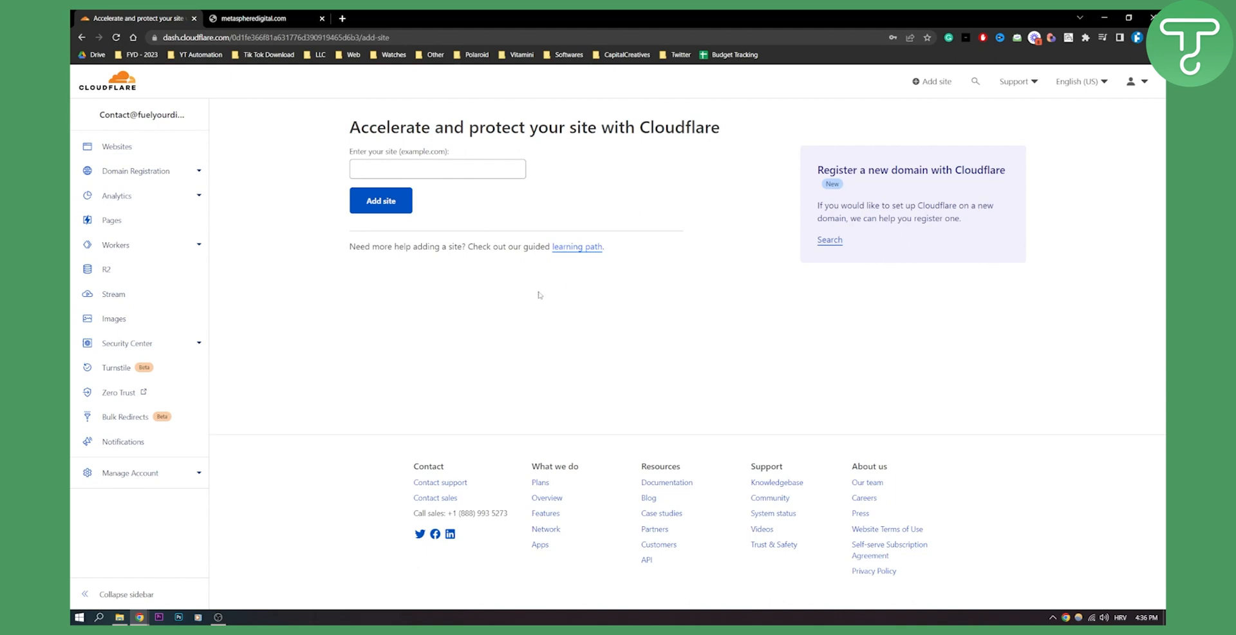
mouse_move(111, 220)
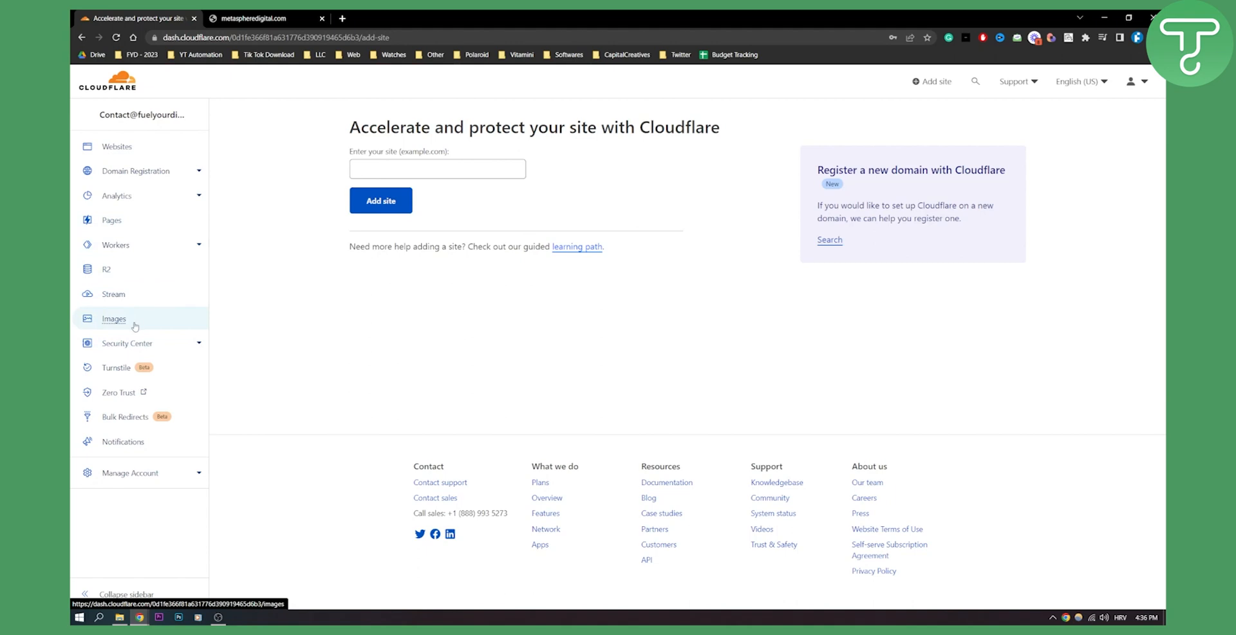
left_click(117, 145)
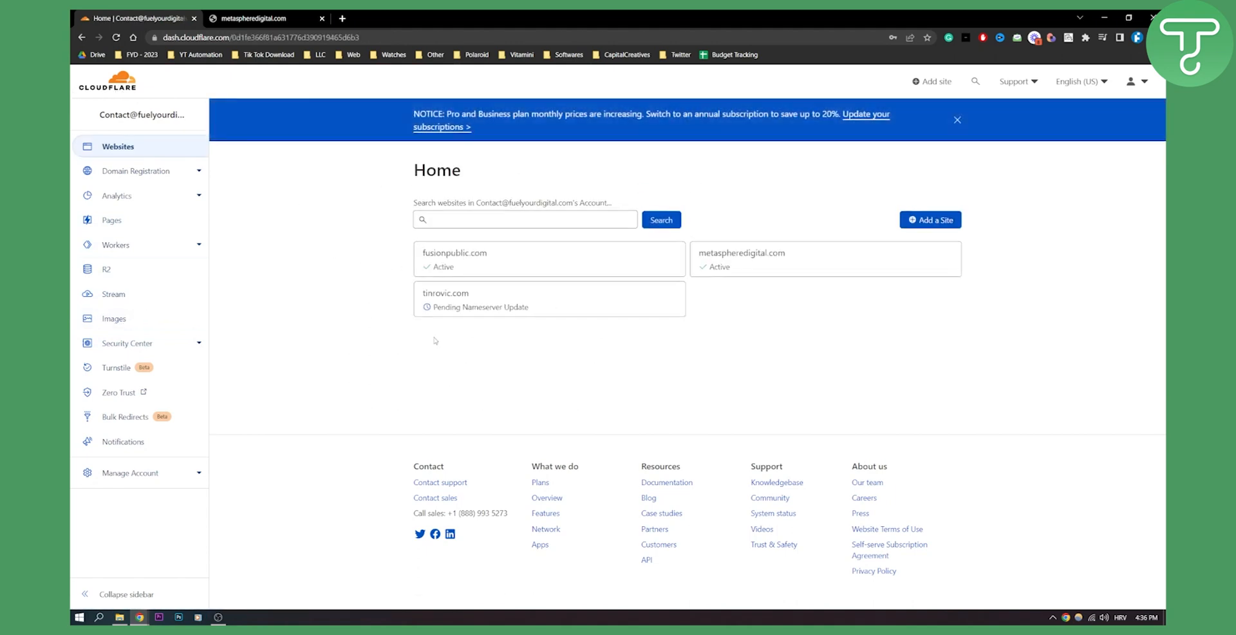
Review fusionpublic.com's Speed > Optimization settings from top to bottom
left_click(455, 252)
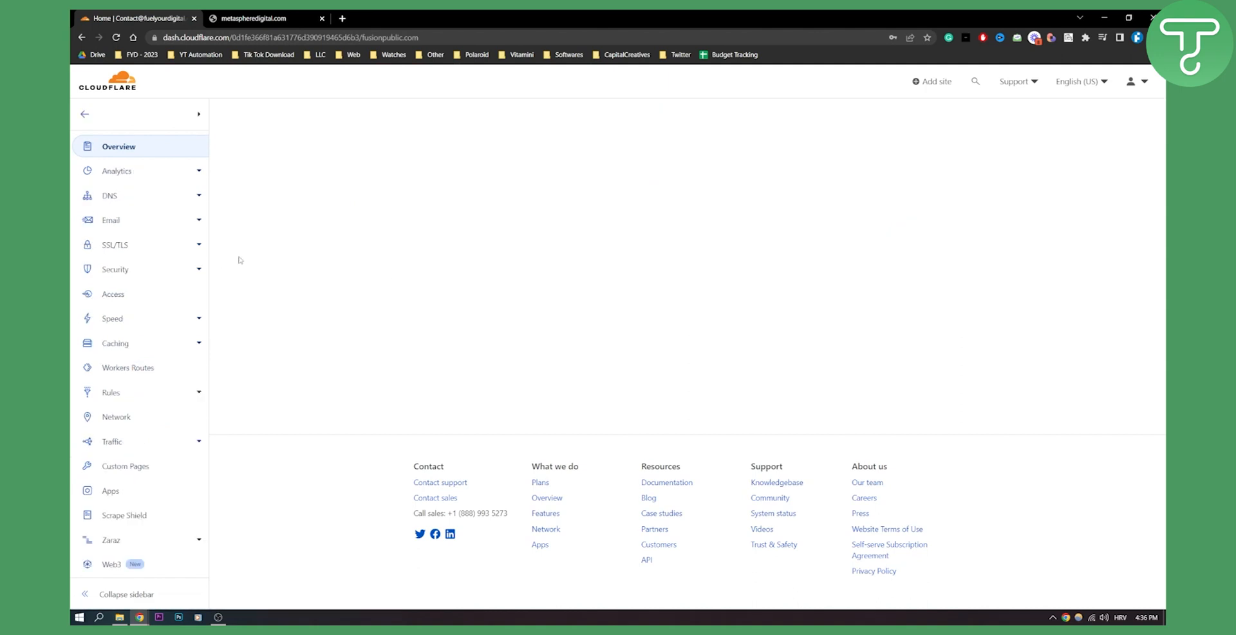
left_click(111, 318)
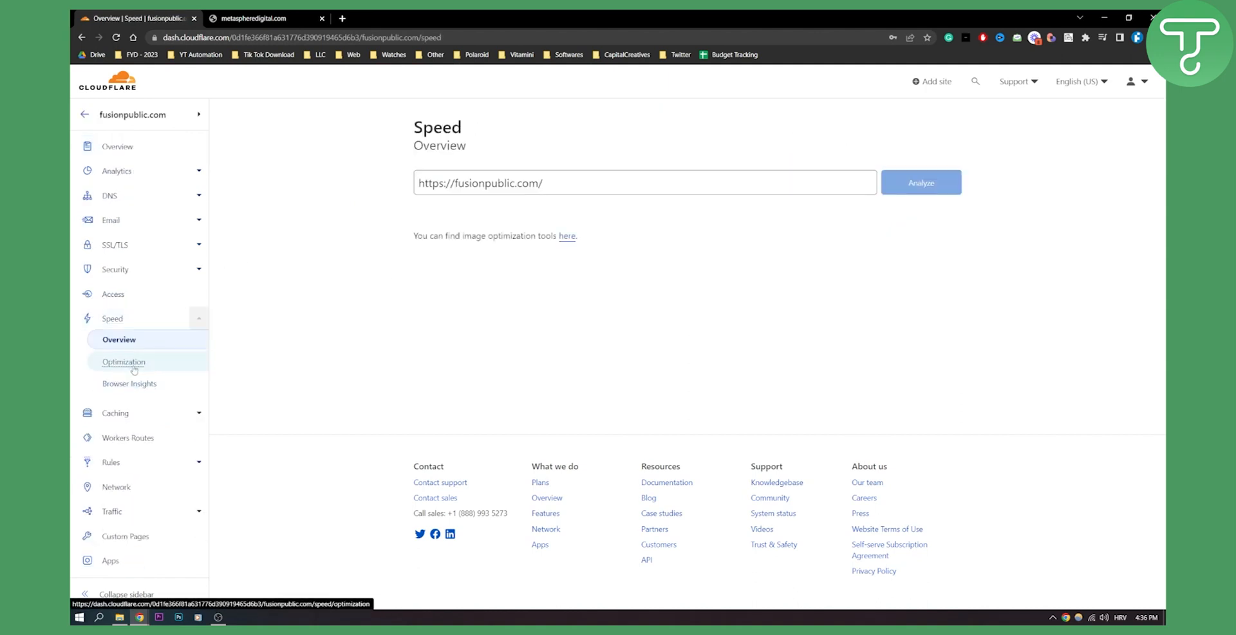
left_click(124, 360)
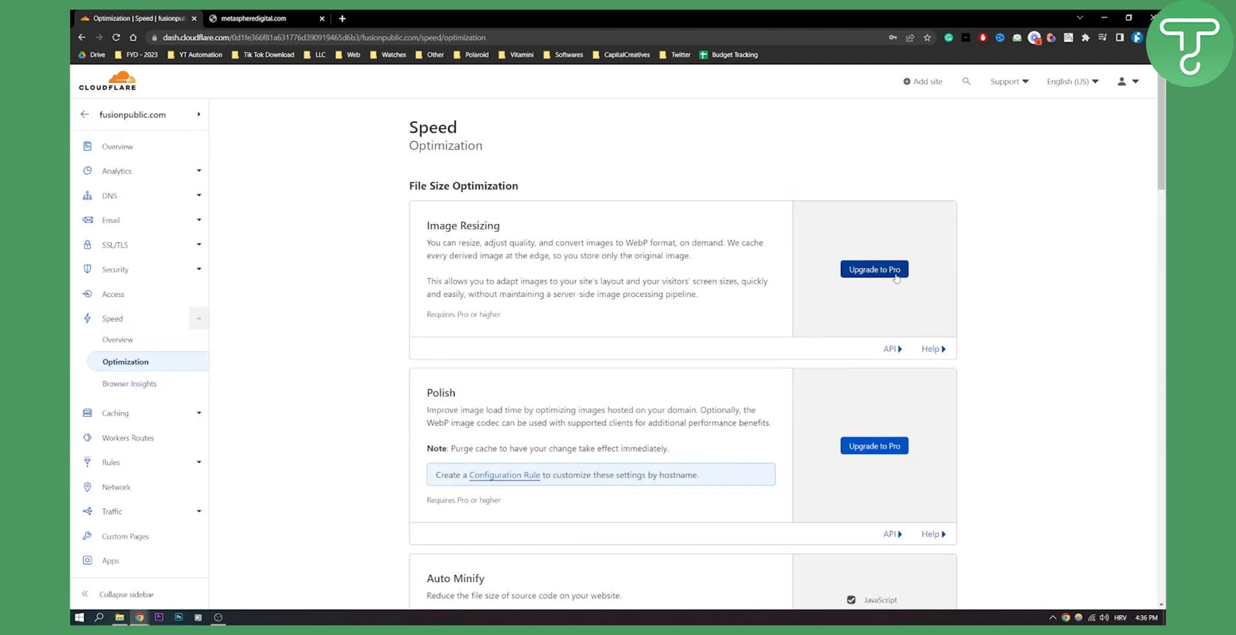
scroll("down", 3)
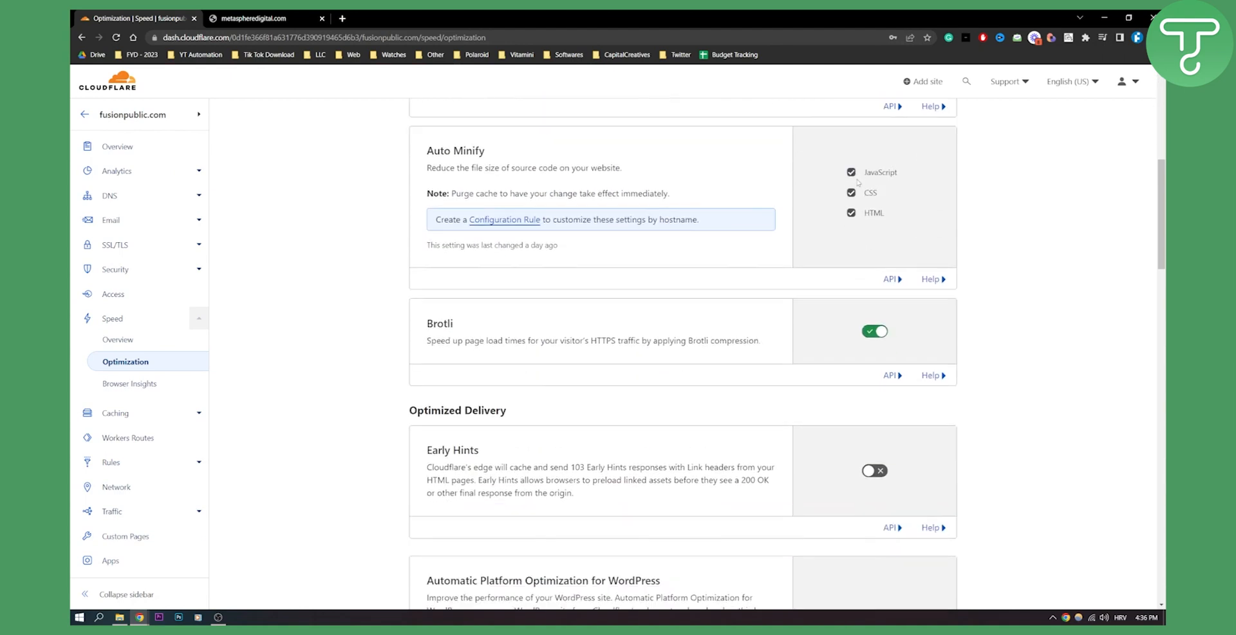
scroll("down", 3)
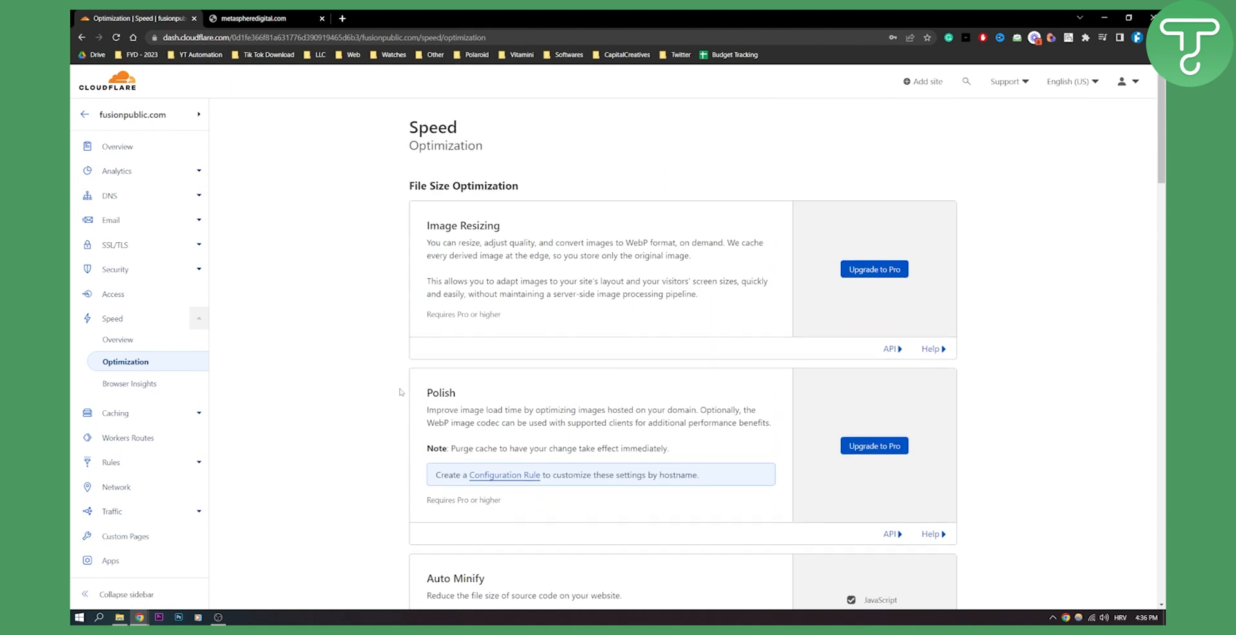
scroll("down", 3)
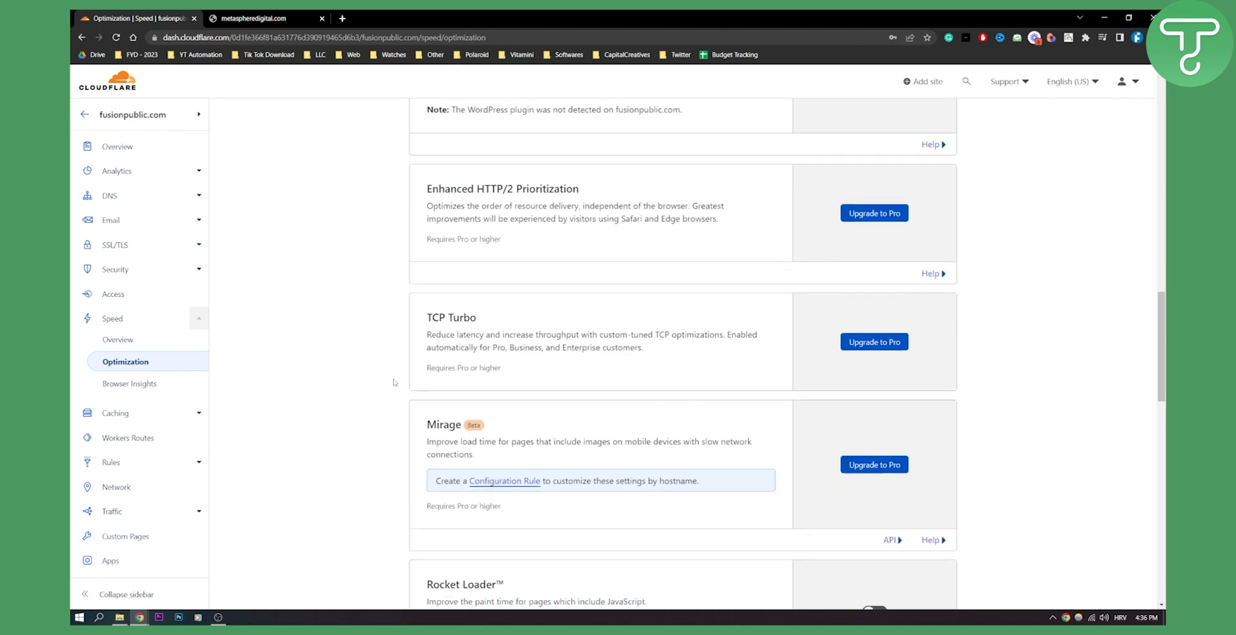
scroll("down", 3)
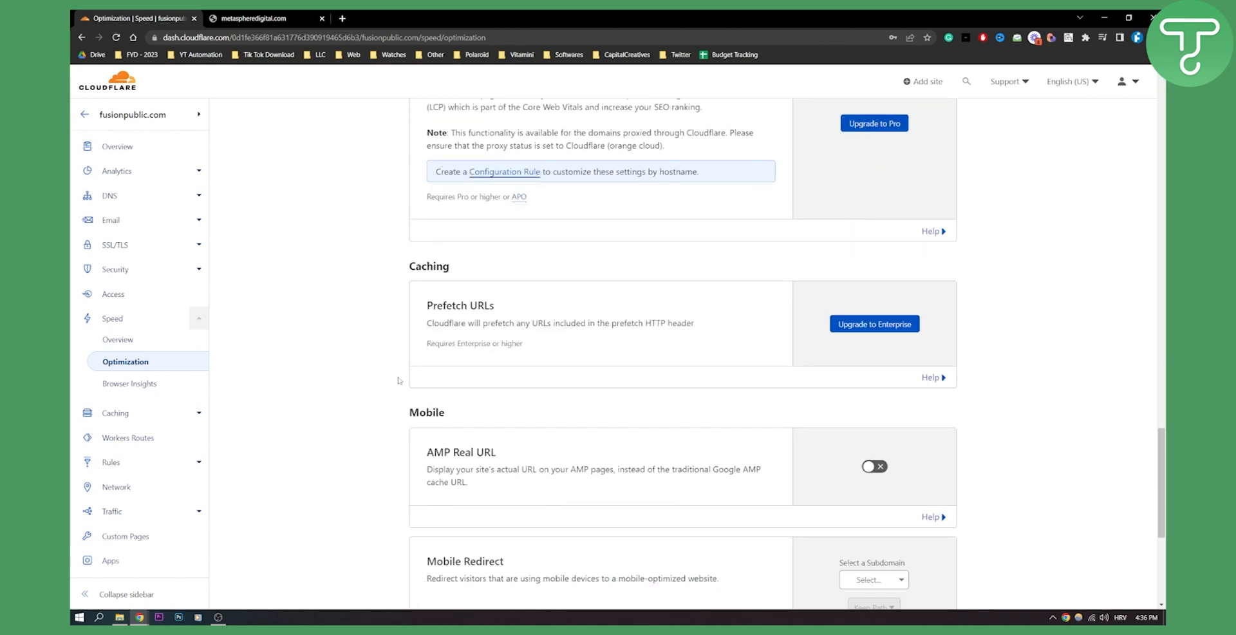
scroll("down", 3)
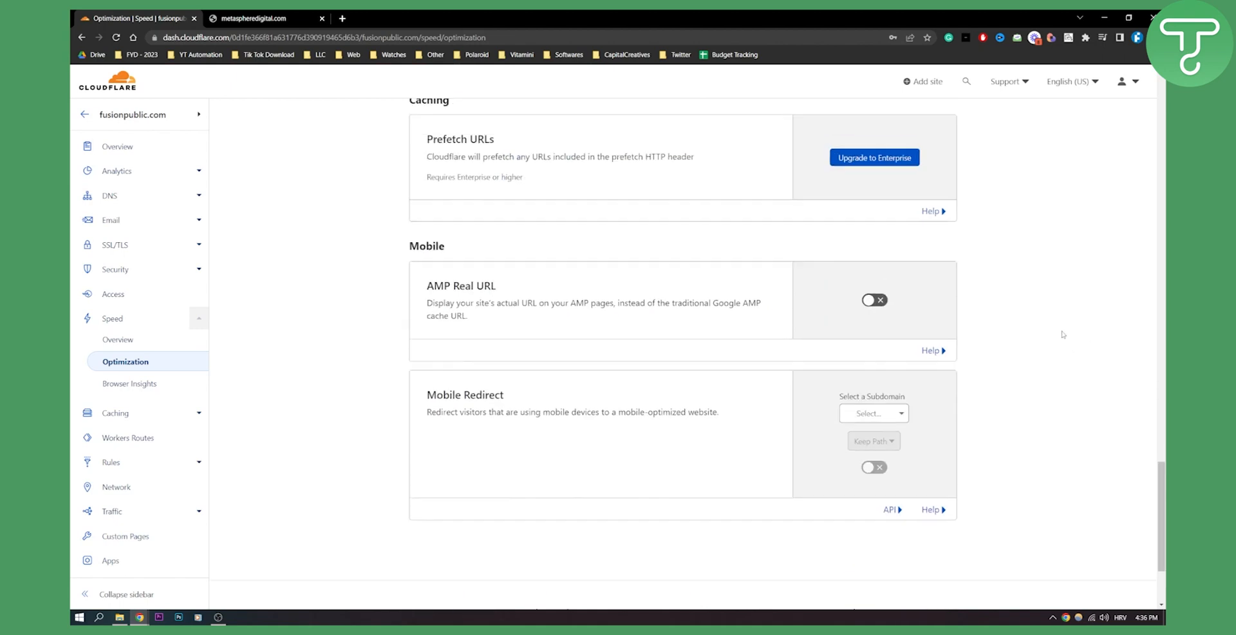
scroll("down", 3)
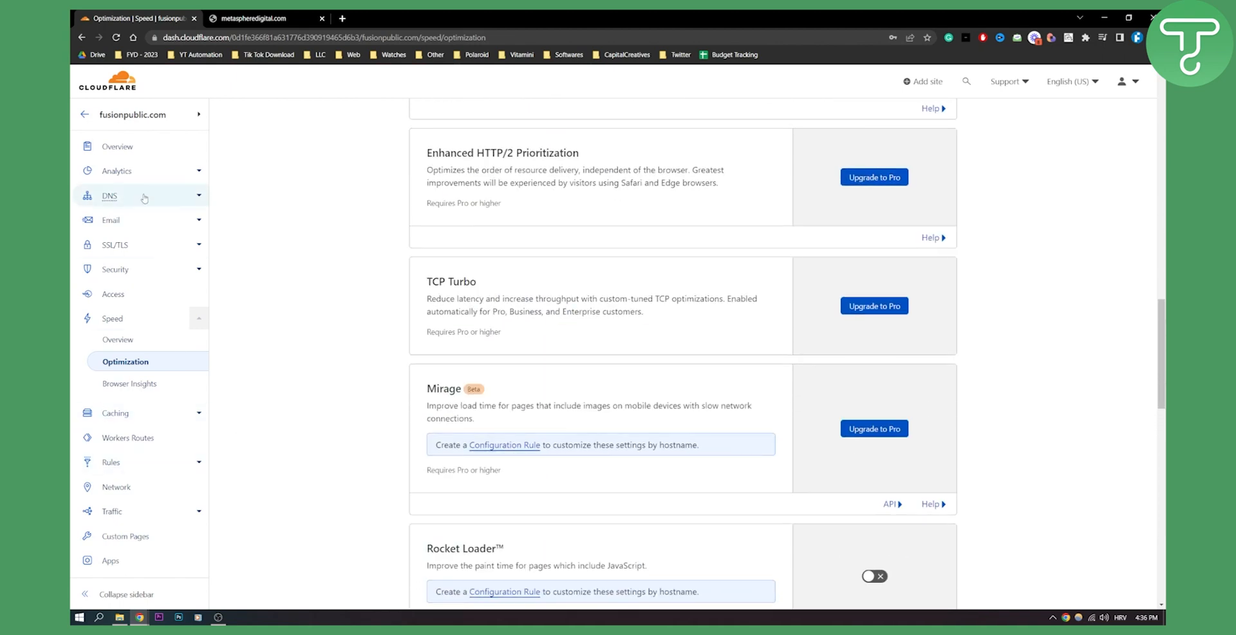
View fusionpublic.com's DNS records listing A, CNAME, MX, SRV and TXT entries
left_click(109, 196)
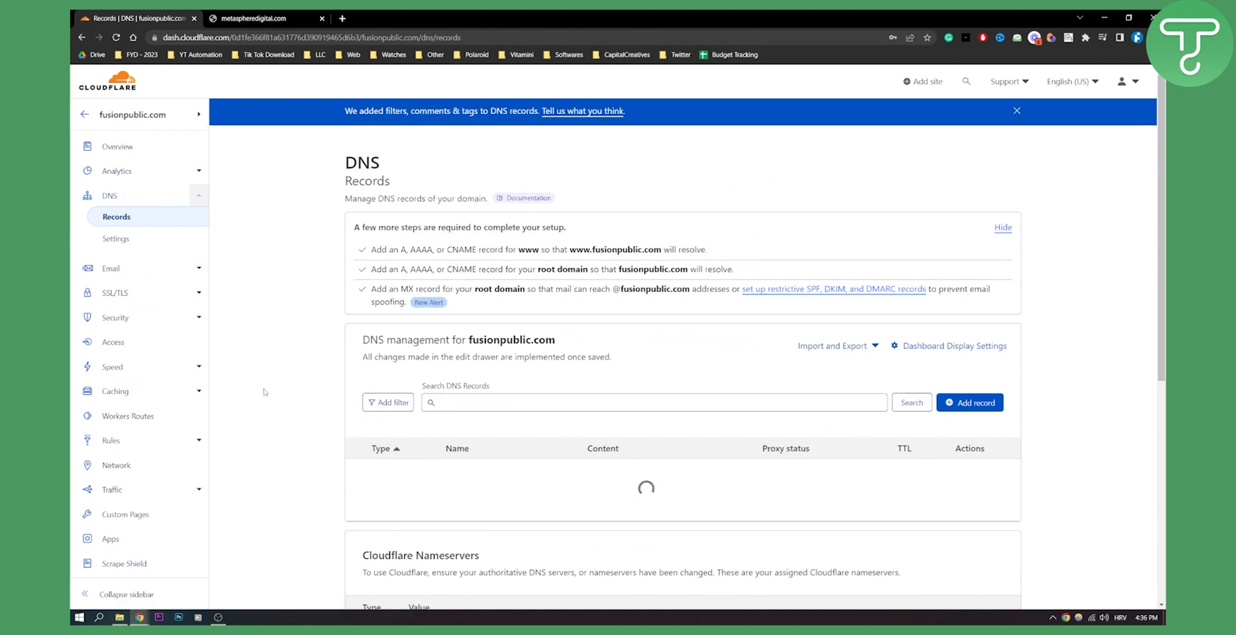
scroll("down", 3)
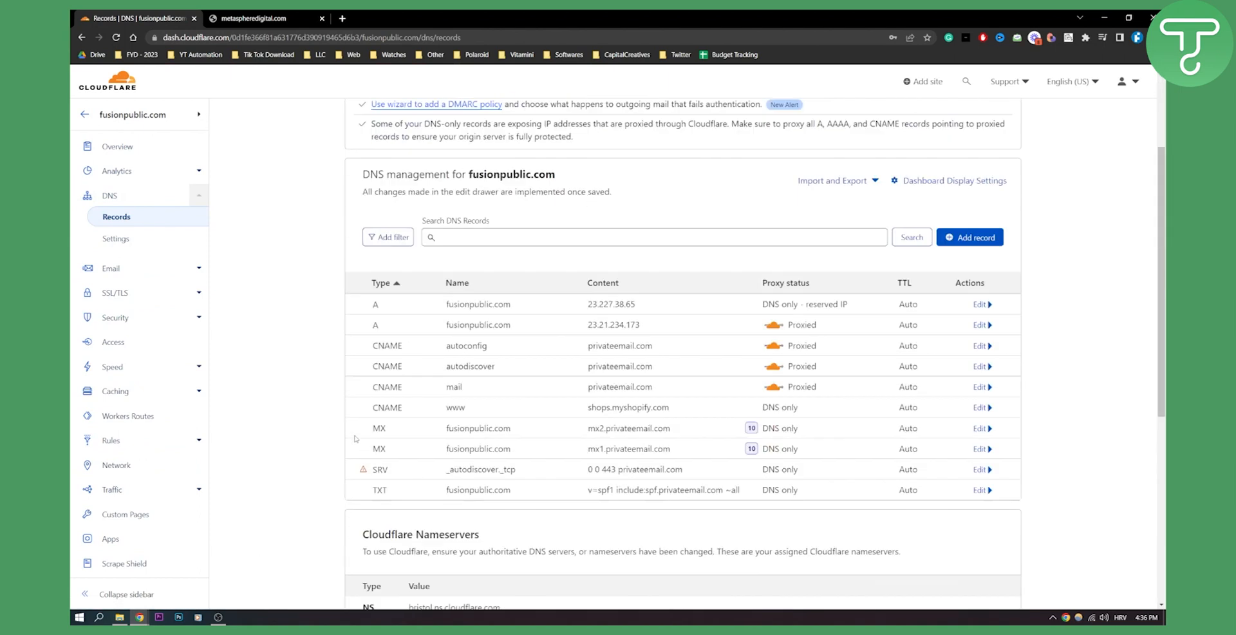